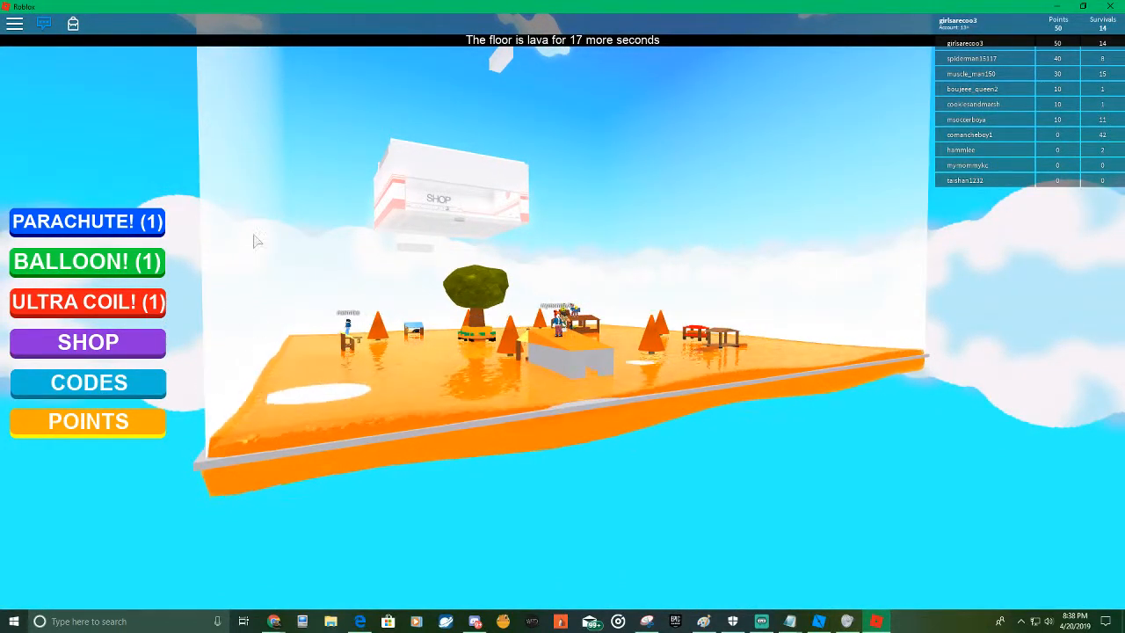
mouse_move(280, 281)
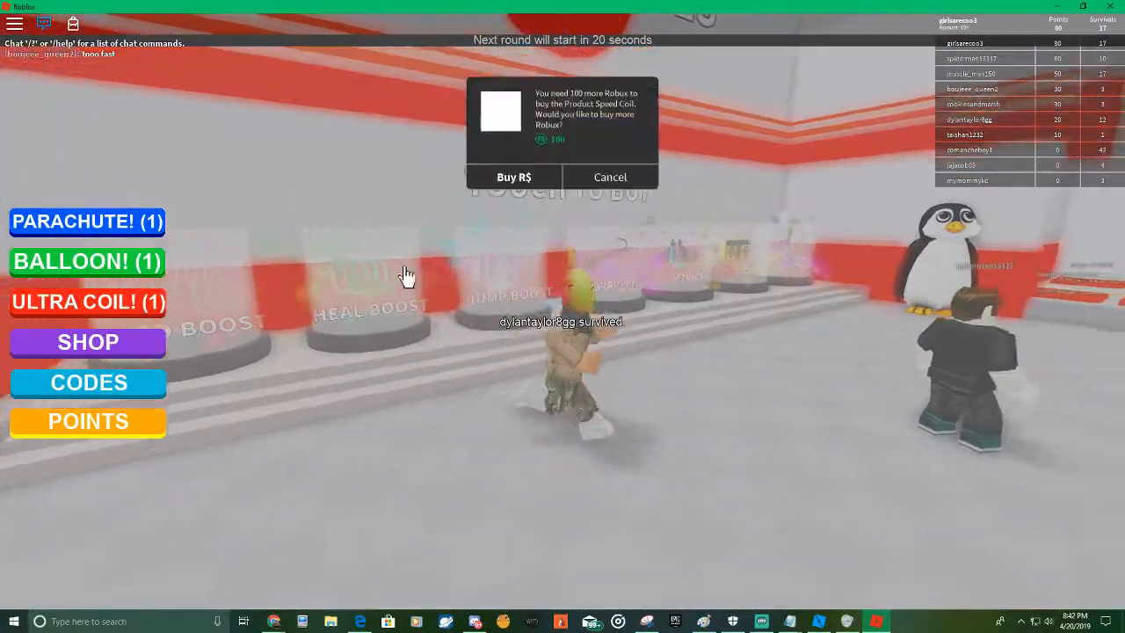
Step: Cancel the Speed Coil purchase prompt asking for 180 more Robux
left_click(609, 176)
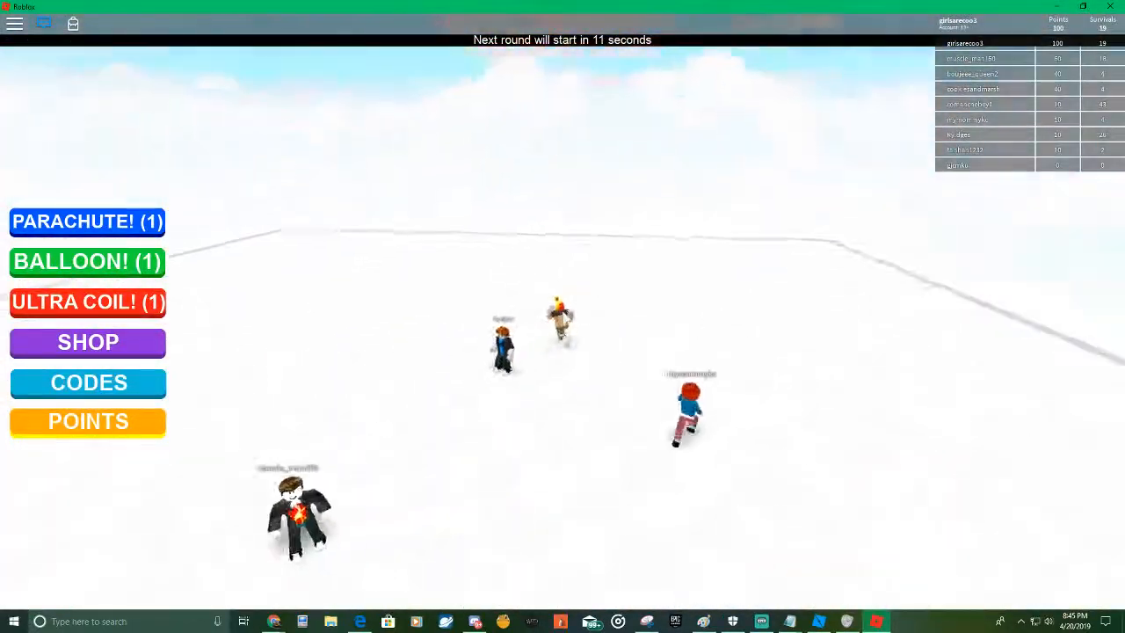
Step: Cancel the Parachute purchase prompt asking for 25 more Robux
left_click(88, 221)
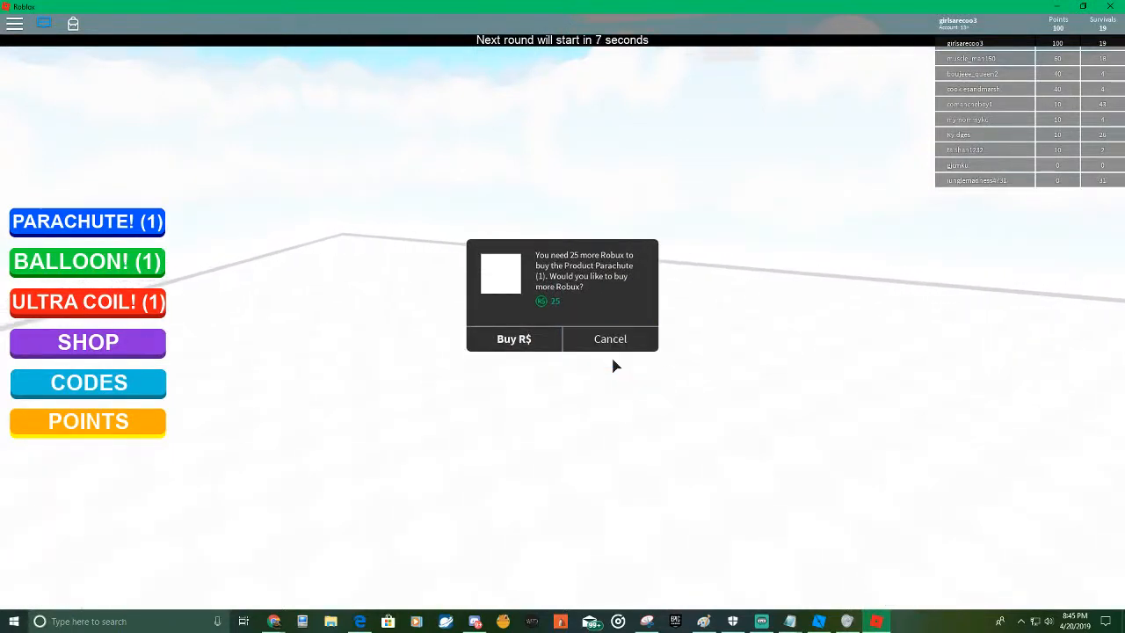
left_click(610, 338)
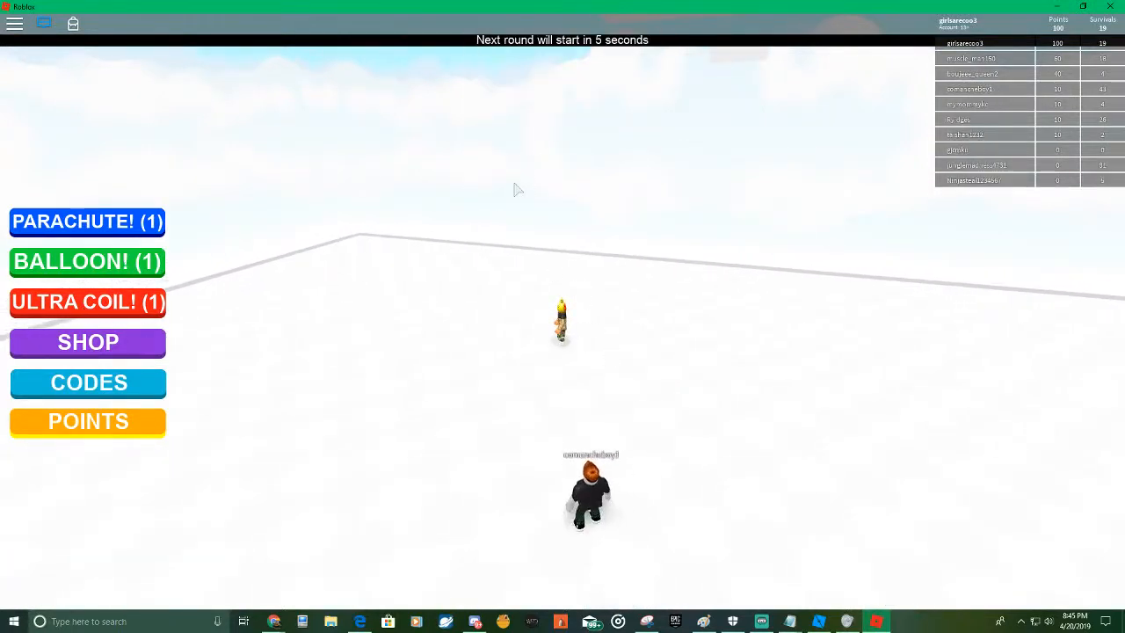